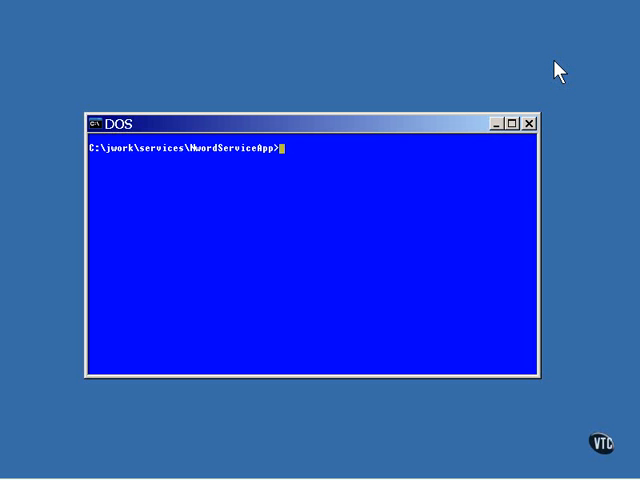
Step: Open service-config.xml in vi to review the NwordService configuration, then quit
type("vi service")
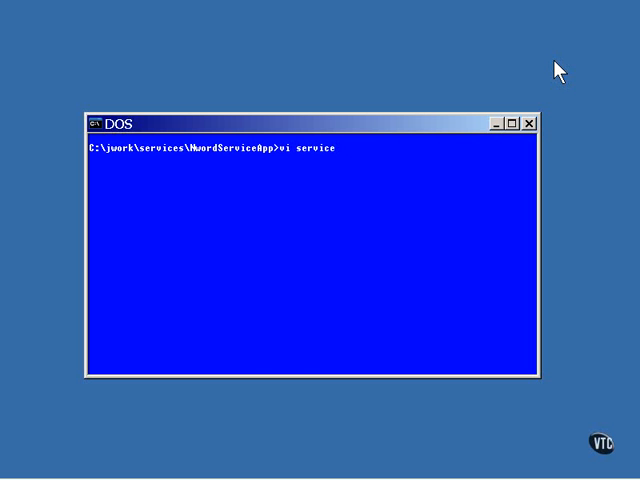
type("-config.")
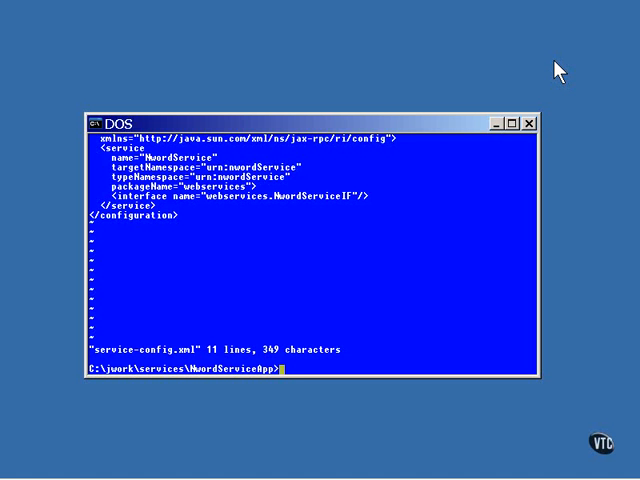
Step: Print buildwsdl.bat with the type command to show its wscompile line
type("type")
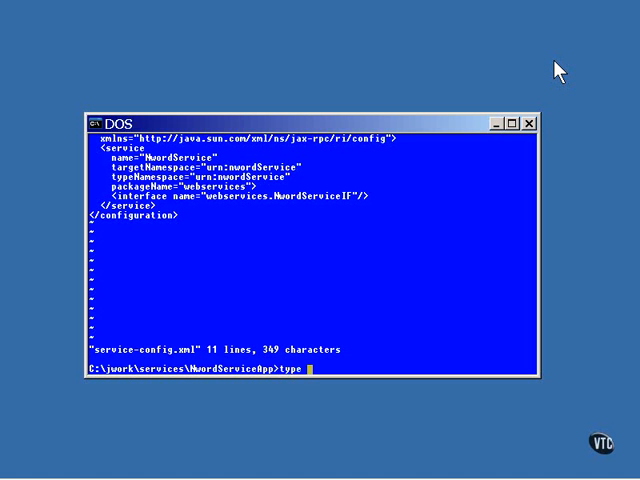
type("buildwsdl.bat")
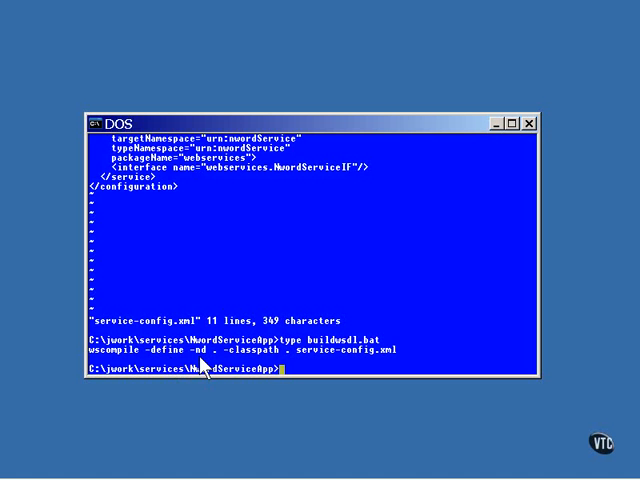
mouse_move(258, 375)
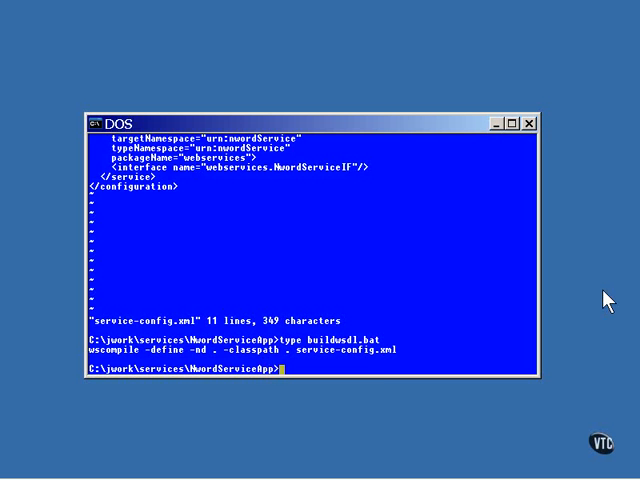
Step: Run buildwsdl, then page NwordService.wsdl with more
type("buildwsdl")
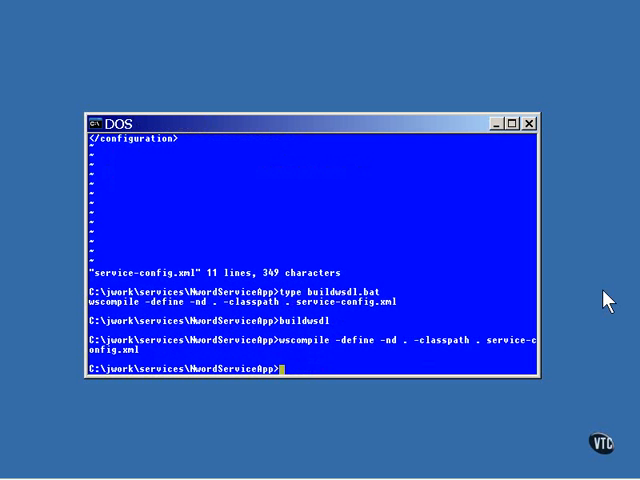
type("more")
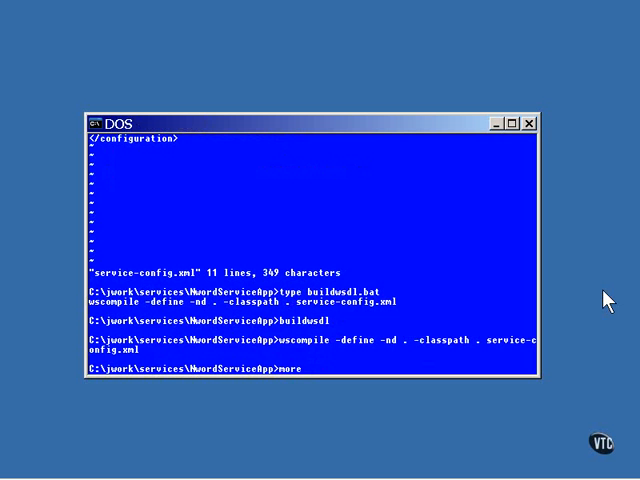
type("N")
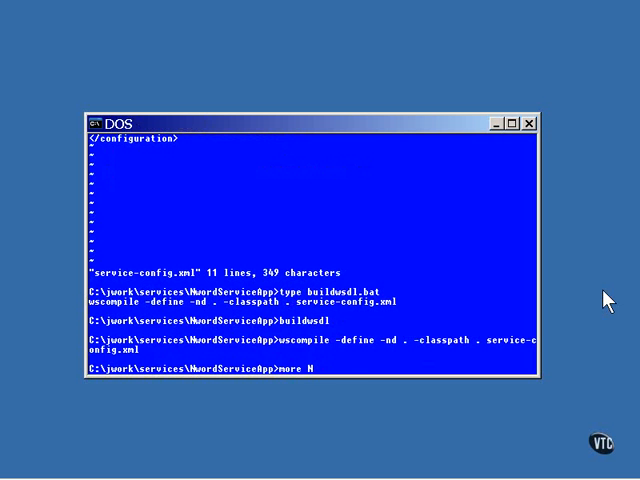
type("wordSer")
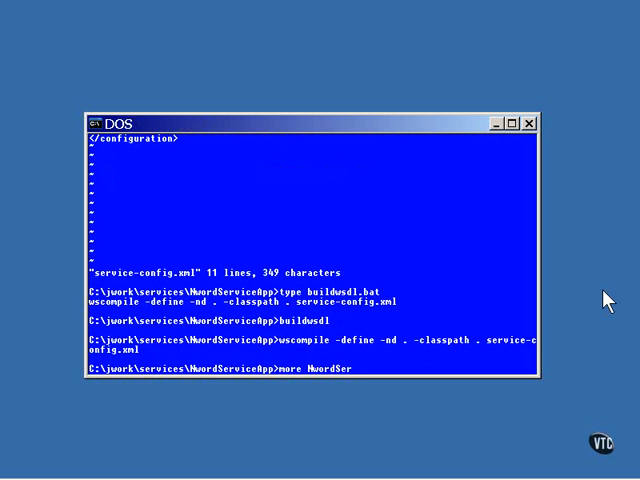
type("vice.w")
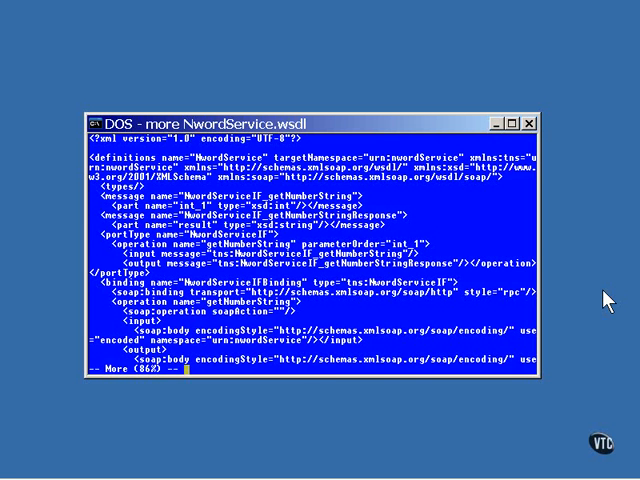
Step: Page to the end of NwordService.wsdl, through its service port and address
key("space")
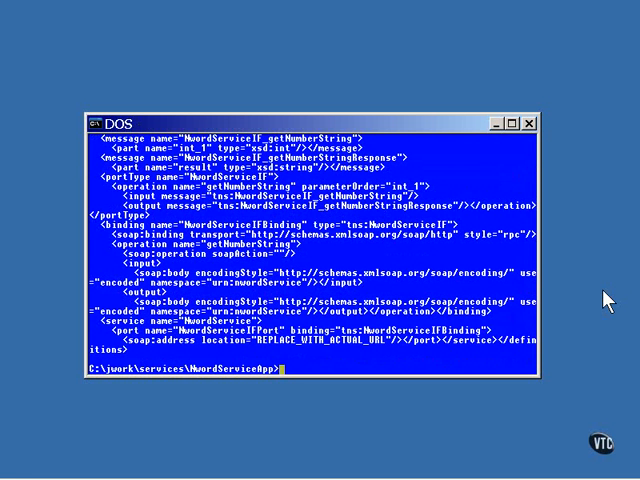
Step: Open mapping.xml in vi to see the urn:nwordService package mapping
type("vi mapp")
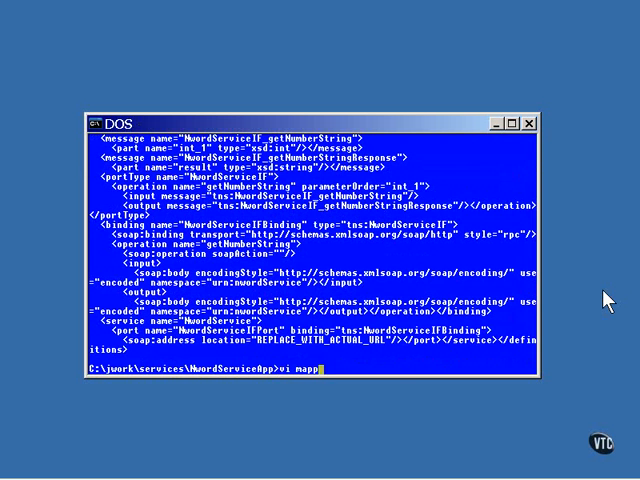
type("ing.xml")
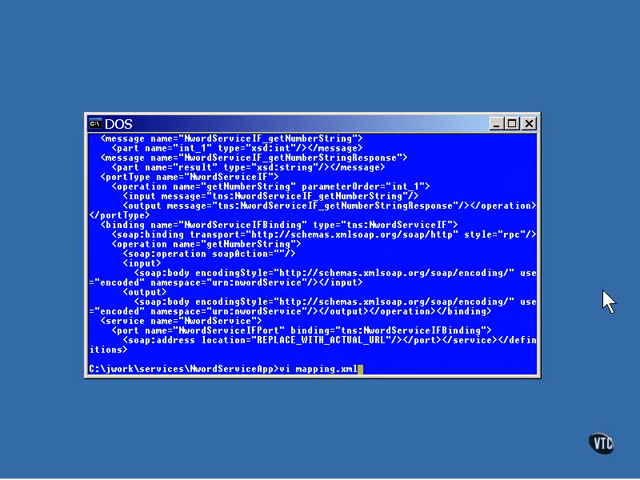
key("Enter")
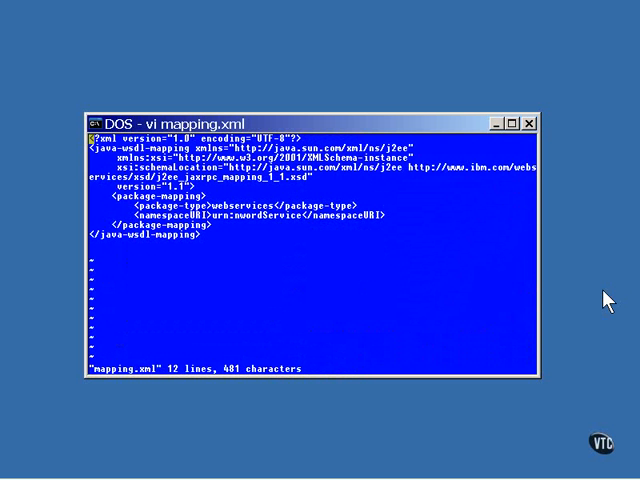